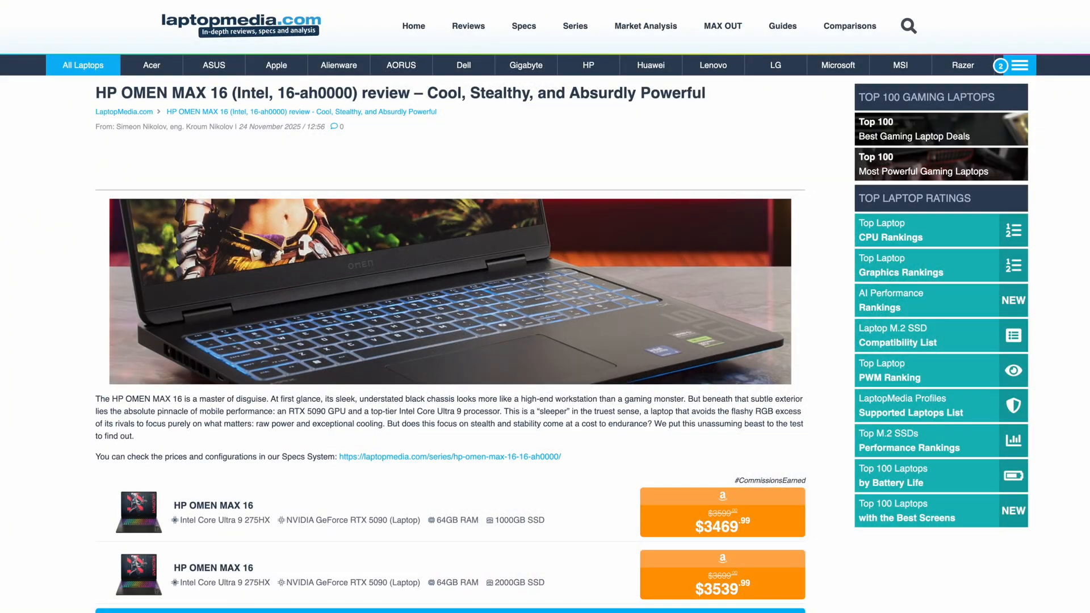
scroll("down", 3)
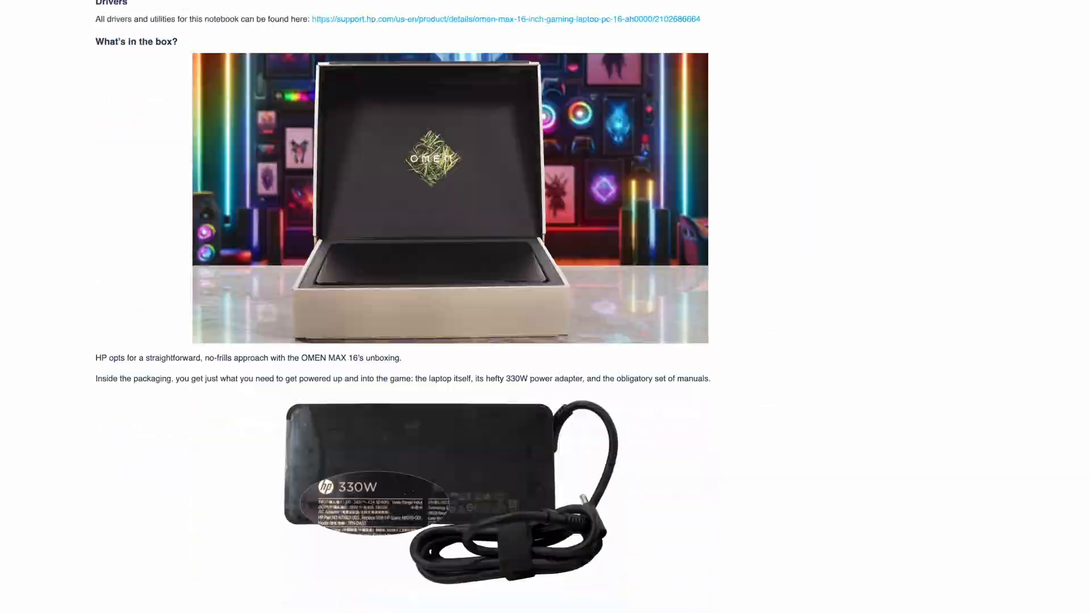
scroll("down", 3)
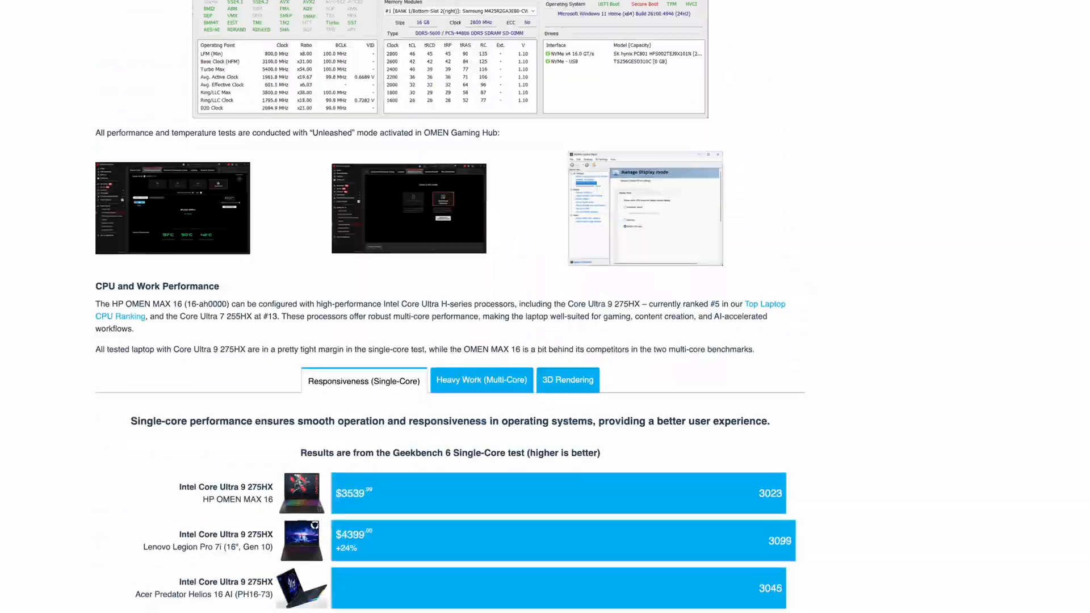
scroll("down", 3)
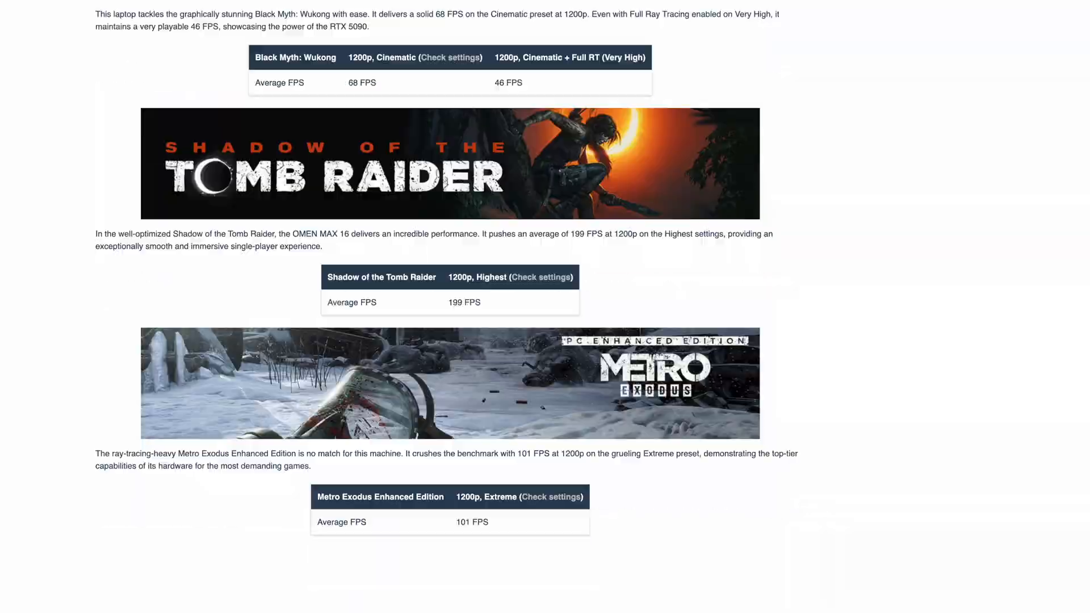
scroll("down", 3)
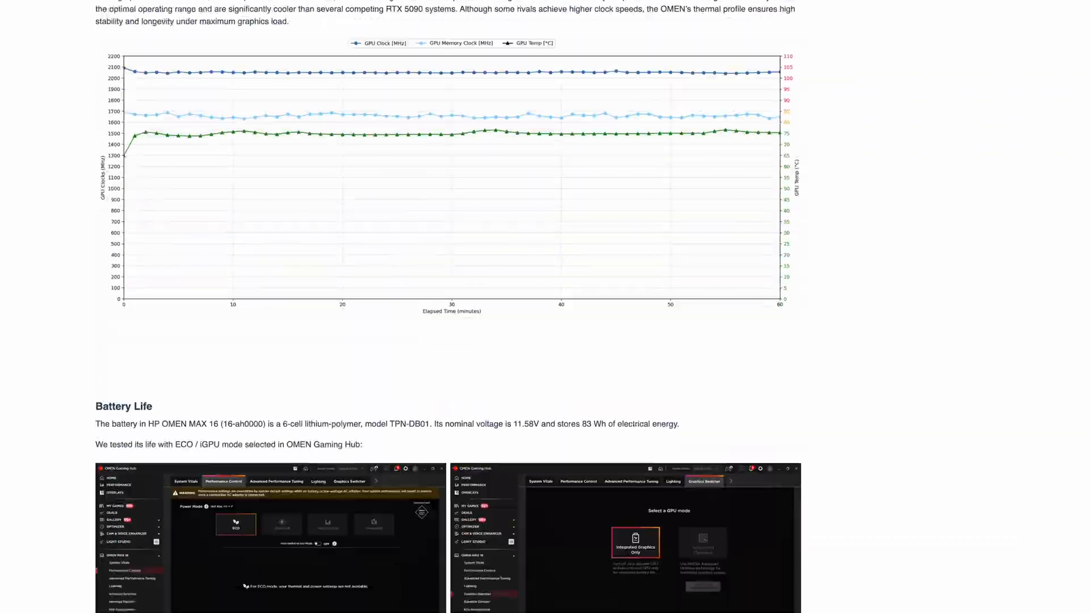
scroll("down", 3)
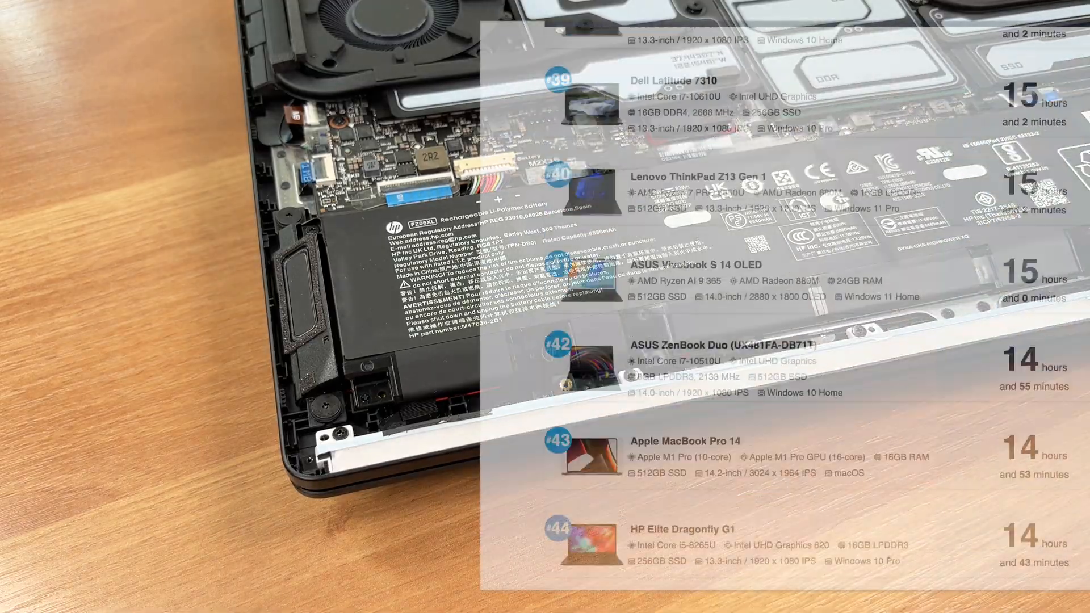
scroll("up", 3)
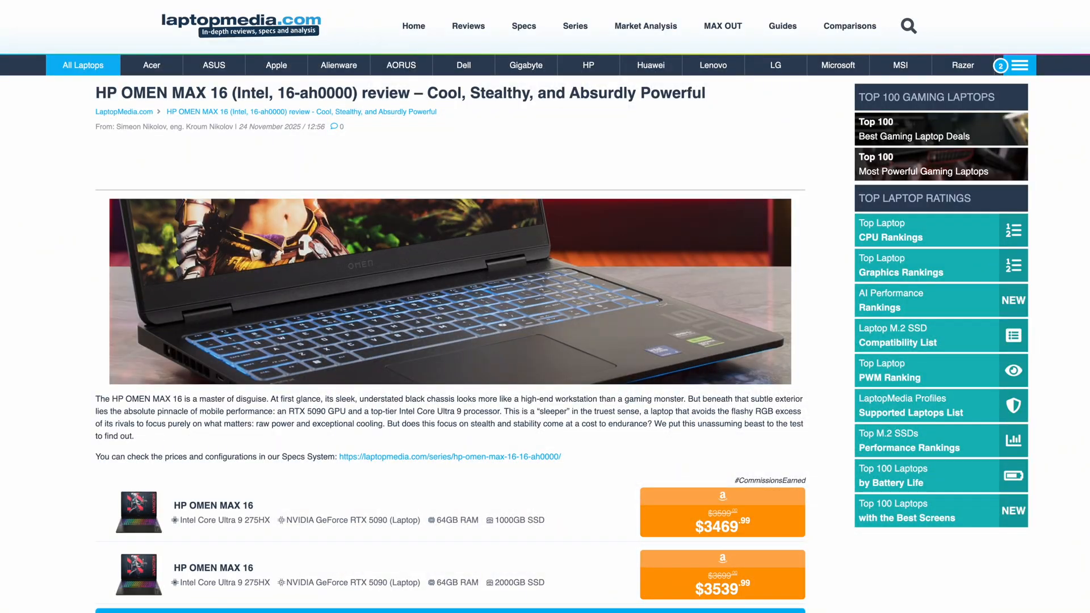
scroll("down", 3)
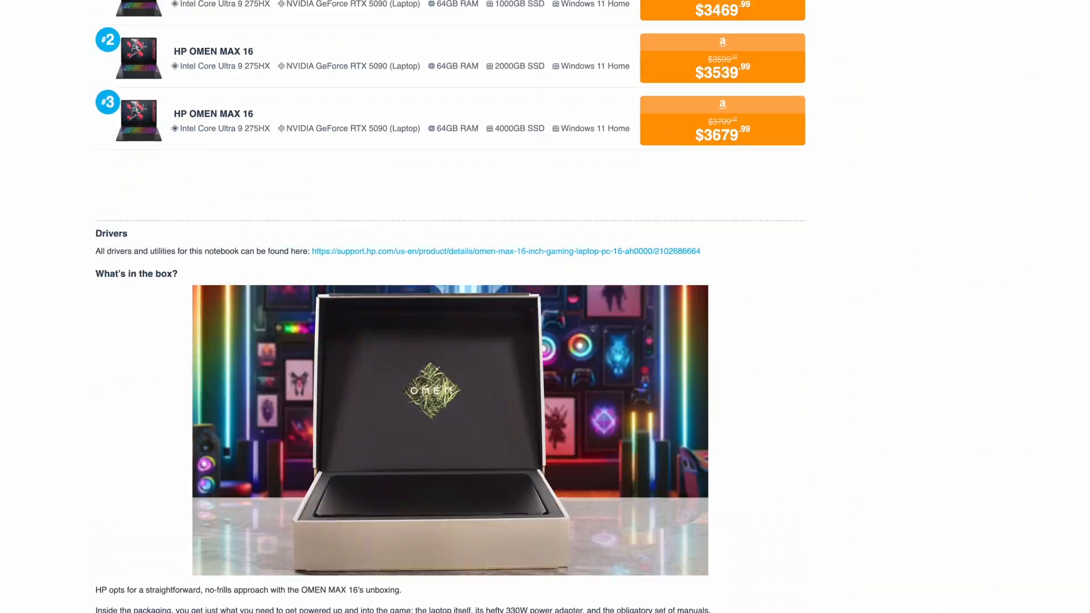
scroll("down", 3)
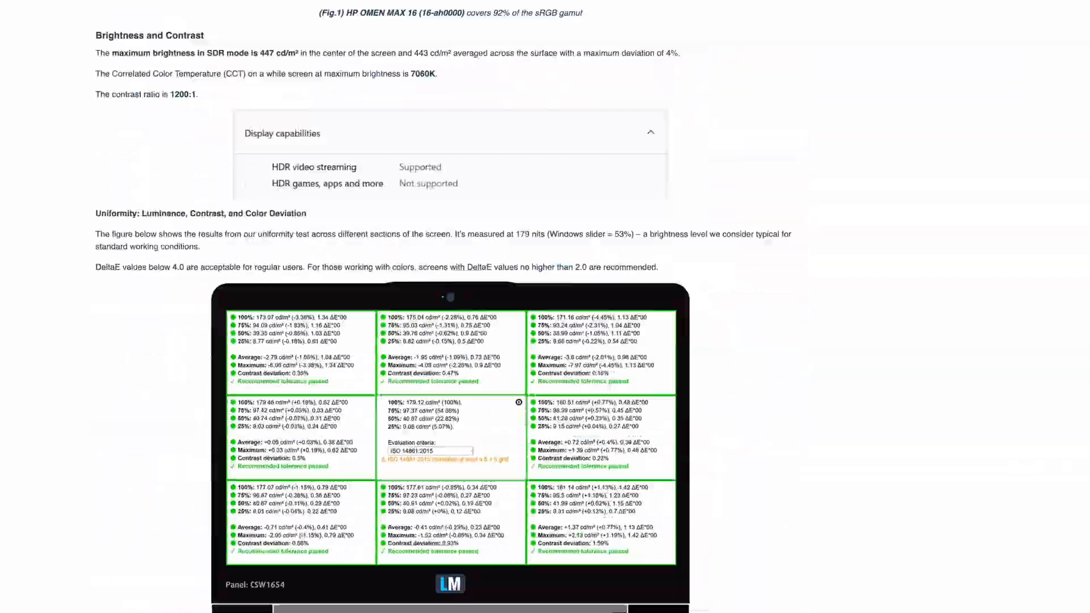
scroll("down", 3)
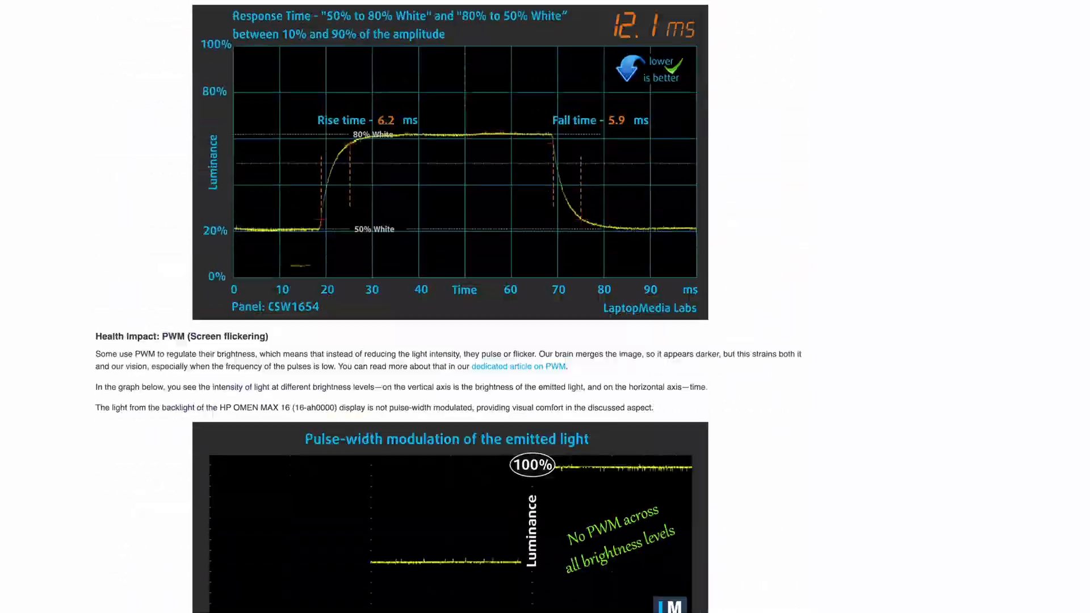
scroll("down", 3)
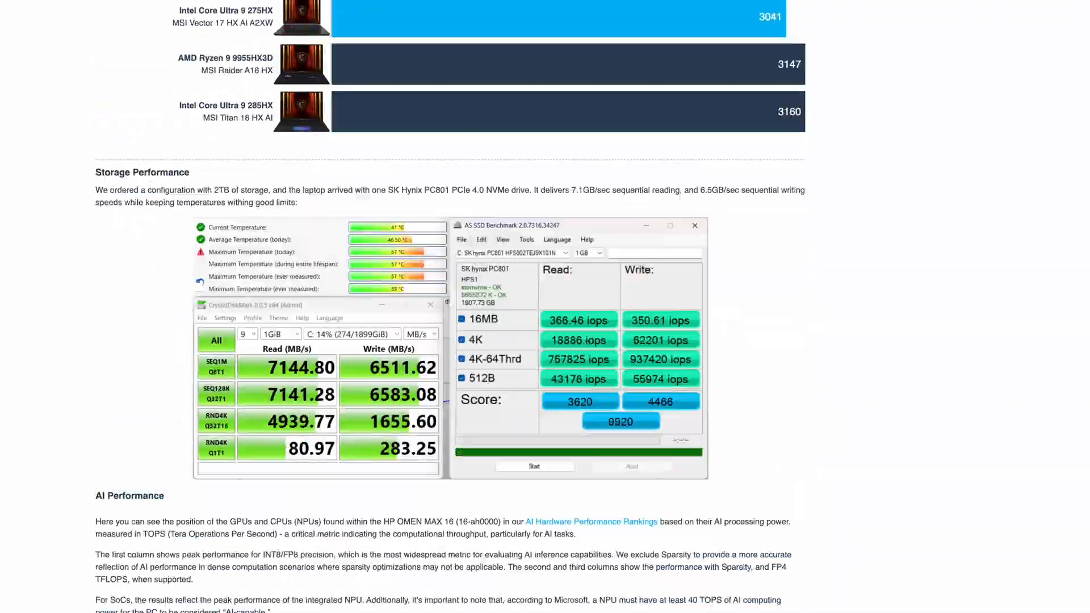
scroll("down", 3)
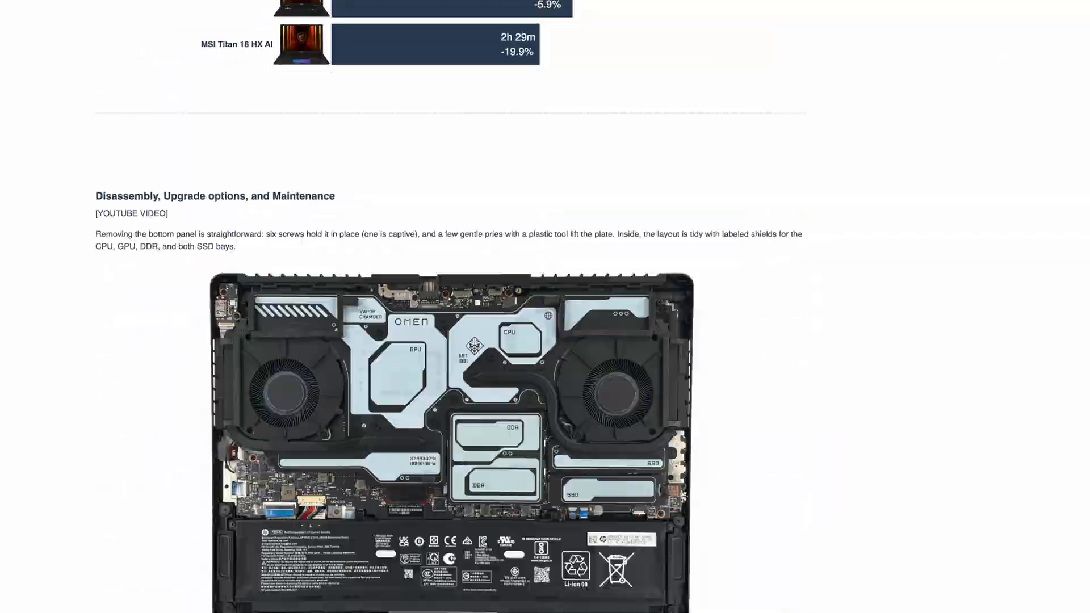